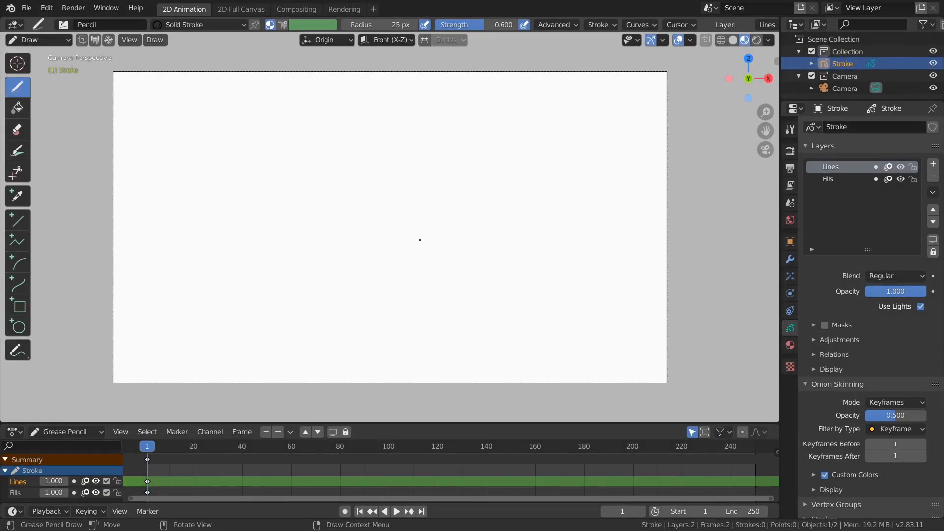
pyautogui.moveTo(453, 230)
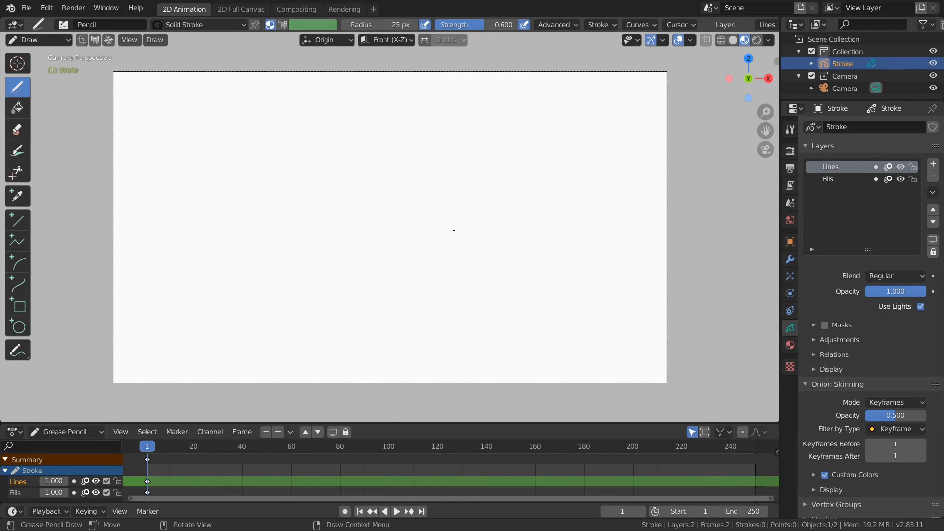
pyautogui.moveTo(336, 185)
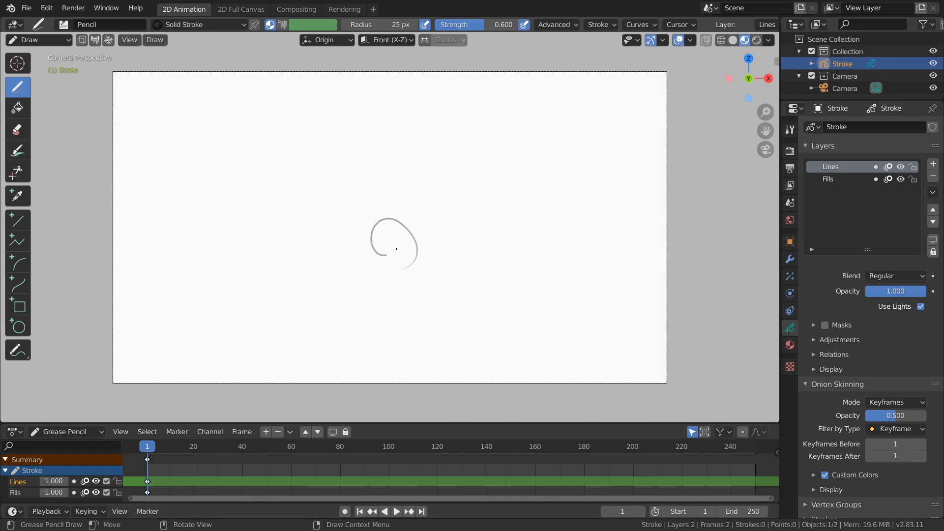
# Erase the small faint loop stroke so the camera frame is empty
pyautogui.moveTo(391, 241); pyautogui.dragTo(337, 253)
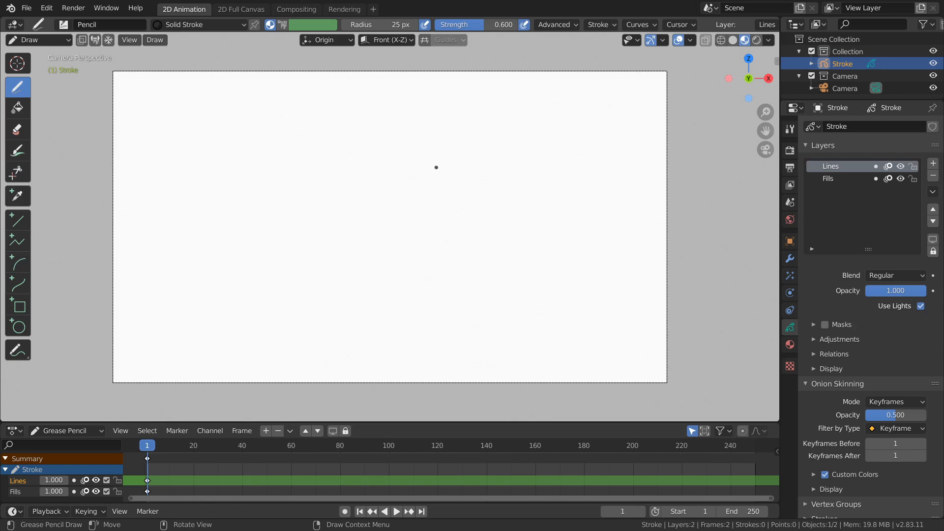
pyautogui.moveTo(271, 214)
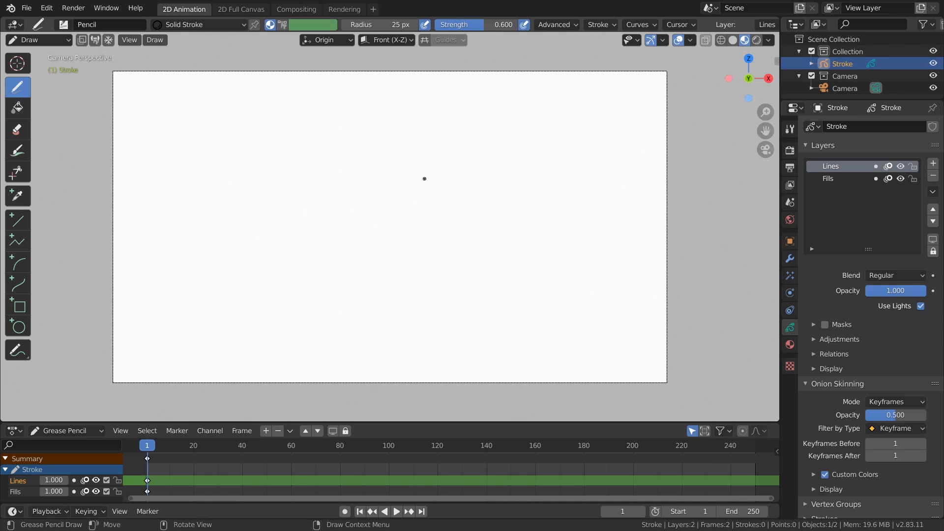
pyautogui.moveTo(399, 126)
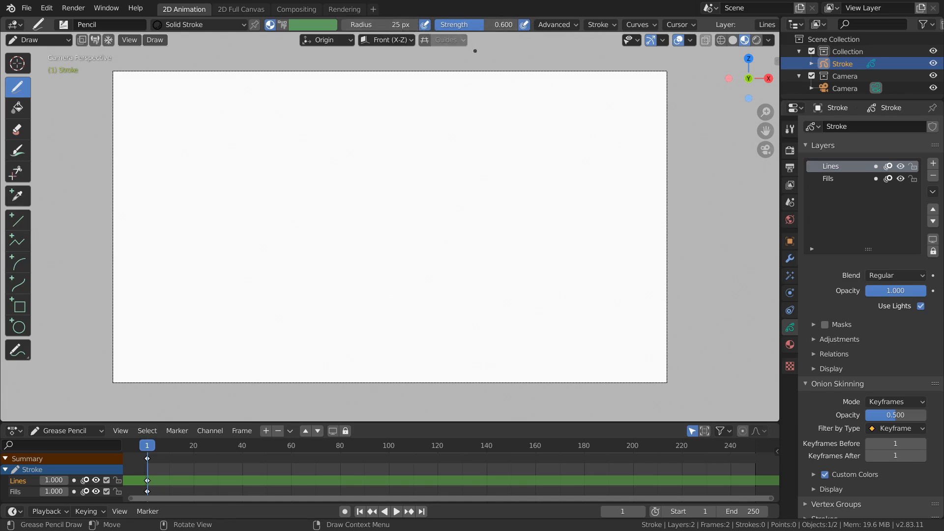
# Set the pencil Strength slider to 1.000 and drag Radius to a thinner brush
pyautogui.moveTo(458, 25); pyautogui.dragTo(502, 24)
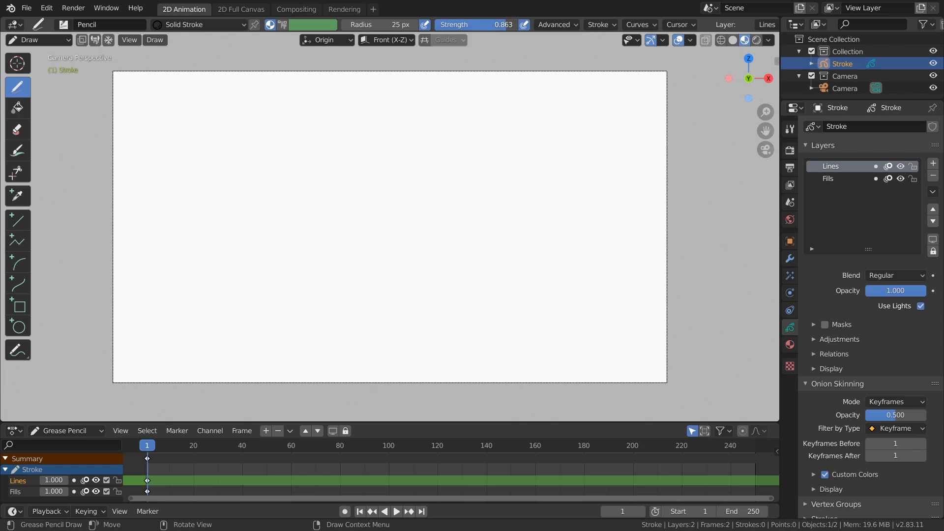
pyautogui.click(480, 25)
pyautogui.write('0.070')
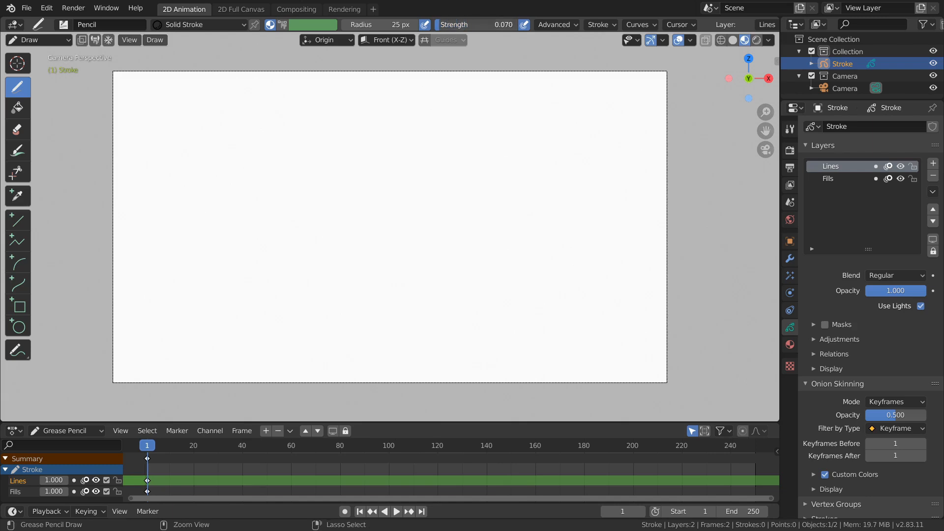
pyautogui.moveTo(271, 205); pyautogui.dragTo(571, 138)
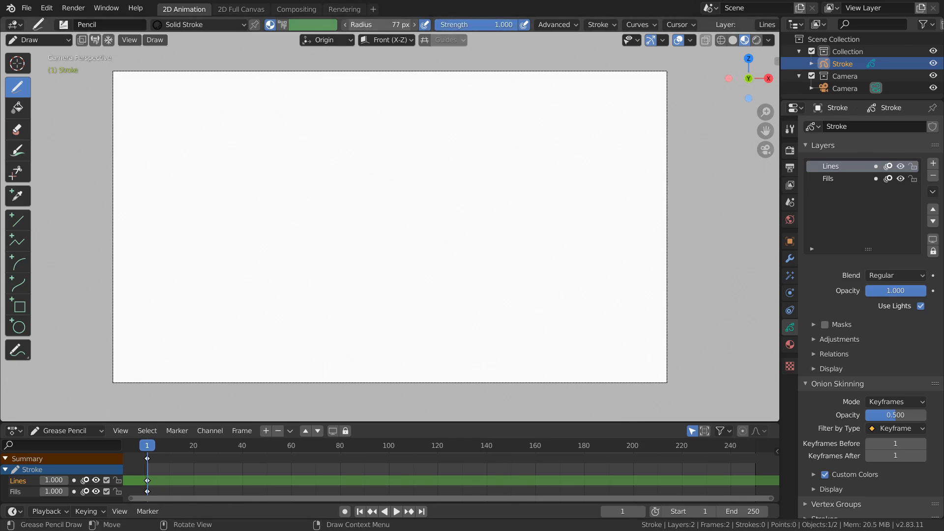
pyautogui.moveTo(249, 263); pyautogui.dragTo(496, 131)
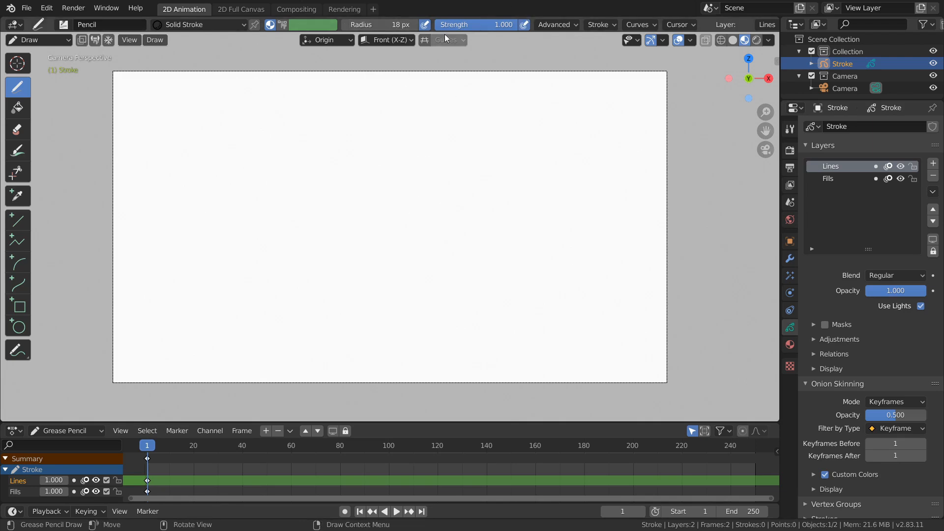
pyautogui.moveTo(425, 24)
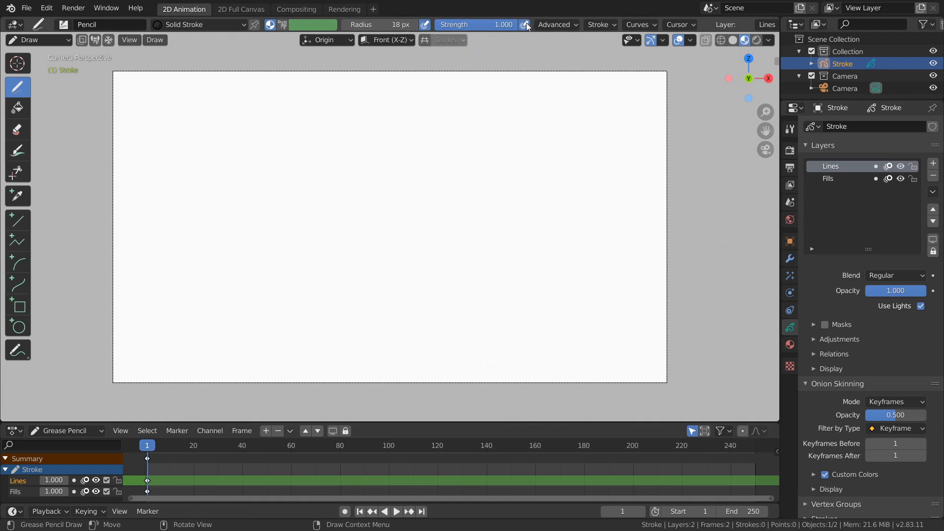
pyautogui.moveTo(514, 35)
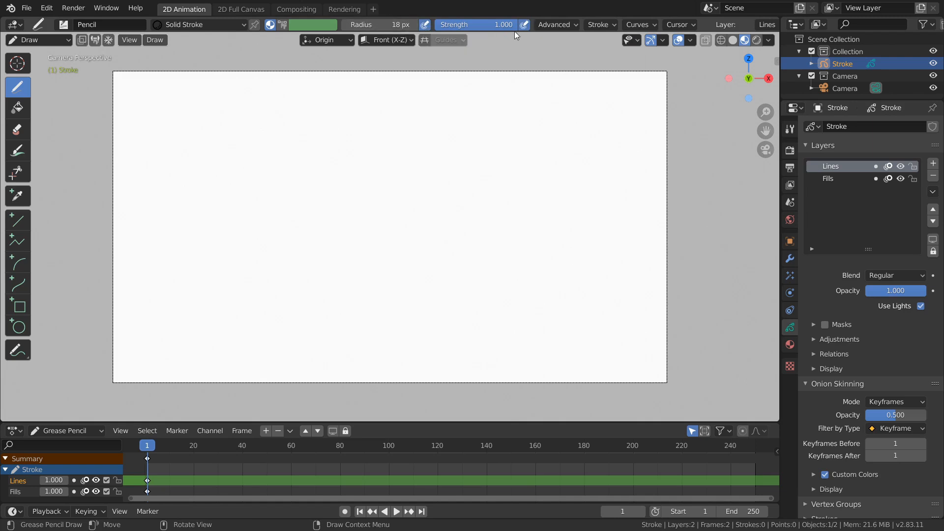
pyautogui.moveTo(523, 24)
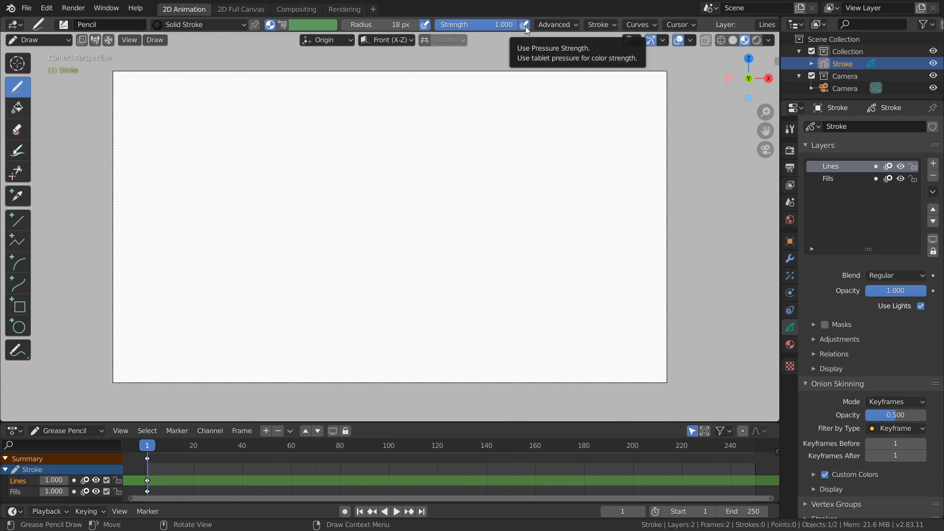
pyautogui.moveTo(488, 97)
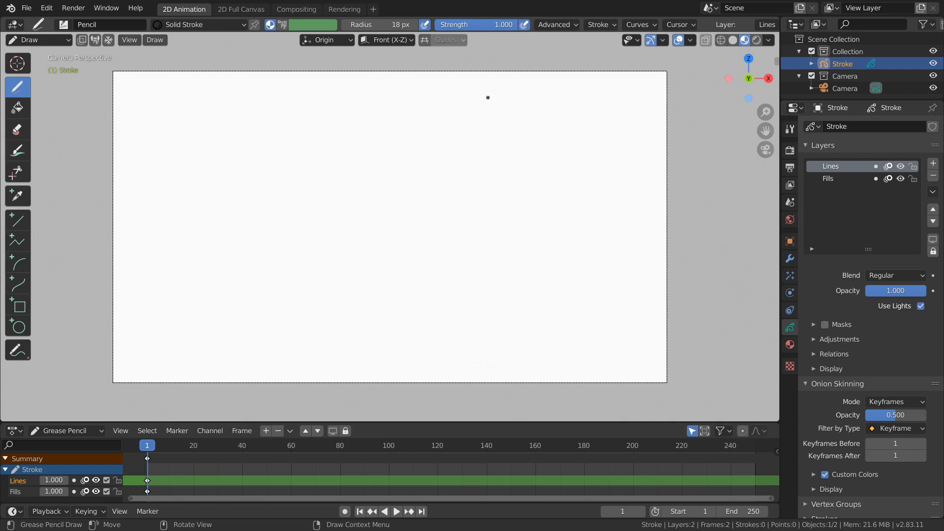
pyautogui.moveTo(487, 97)
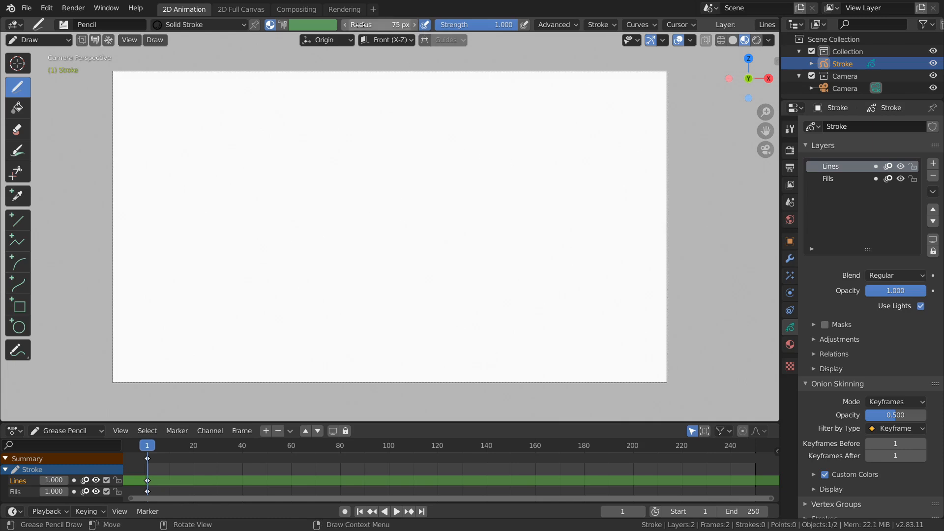
# Draw thick and thin curved vertical arcs with varying pressure across the frame centre
pyautogui.moveTo(208, 290); pyautogui.dragTo(529, 183)
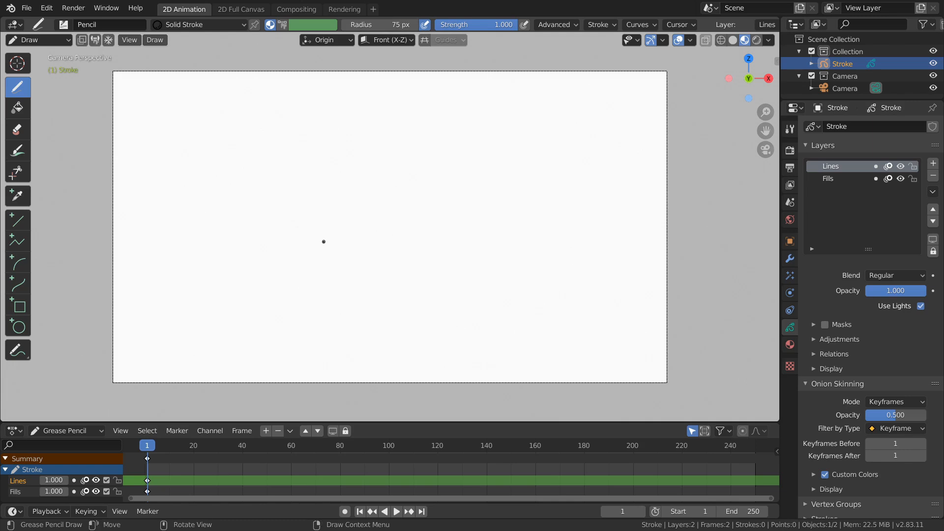
pyautogui.moveTo(328, 195); pyautogui.dragTo(327, 250)
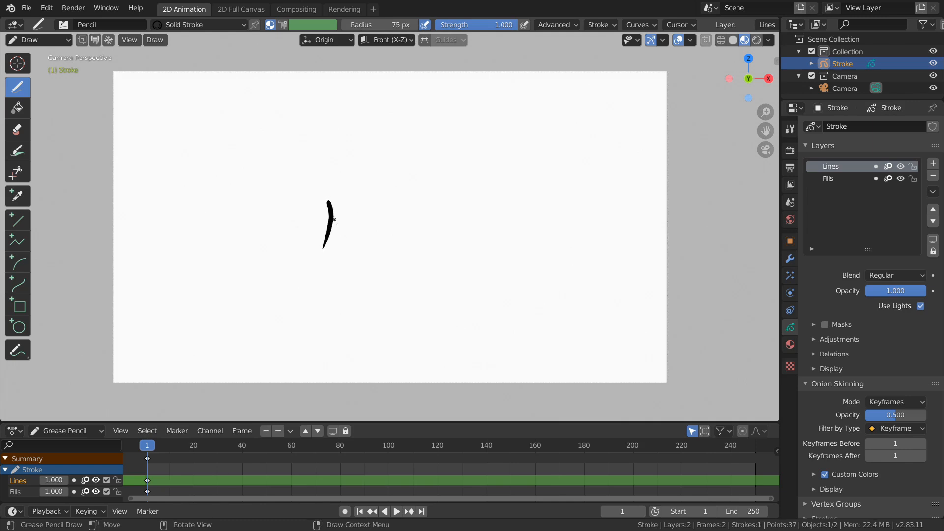
pyautogui.moveTo(352, 208); pyautogui.dragTo(370, 250)
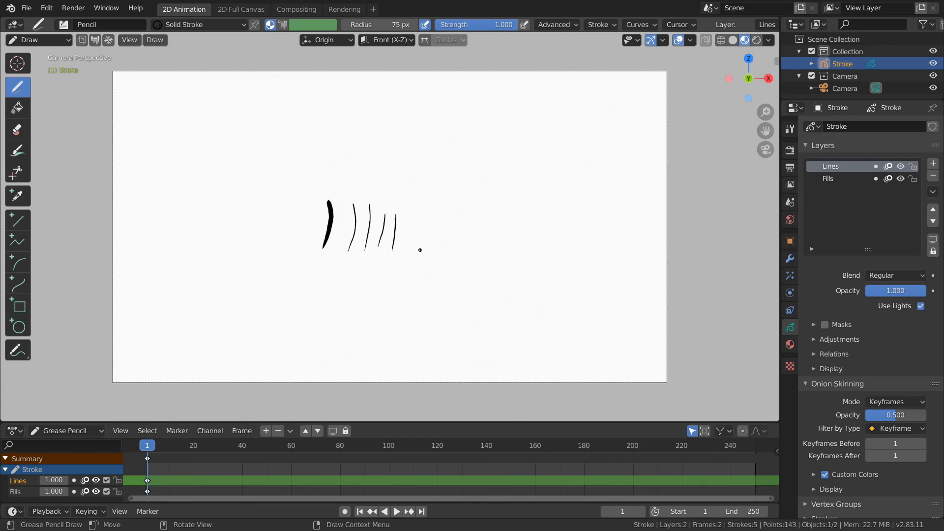
pyautogui.moveTo(416, 183); pyautogui.dragTo(420, 265)
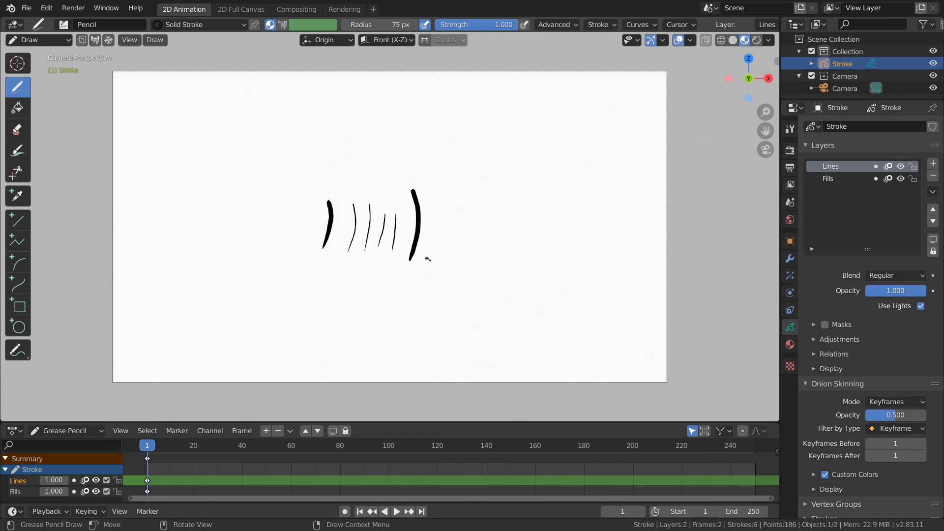
pyautogui.moveTo(421, 180); pyautogui.dragTo(439, 265)
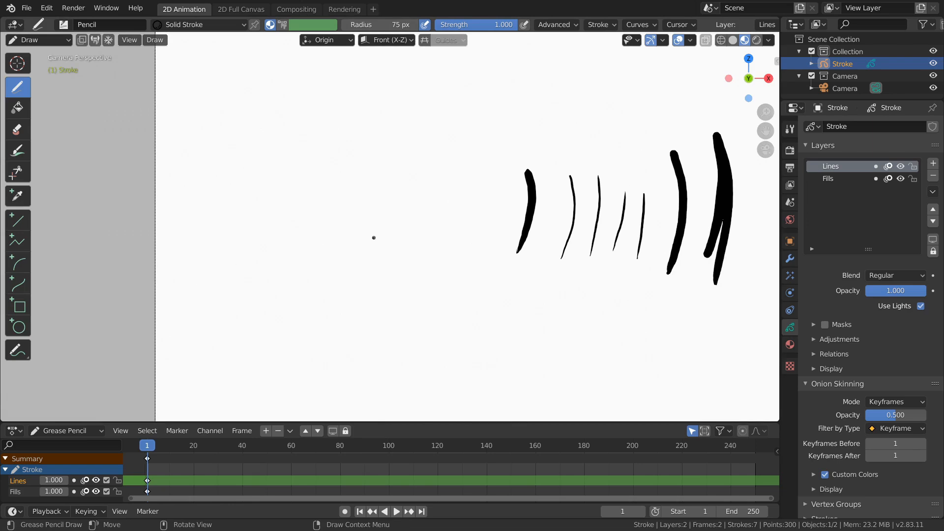
# Draw crisscrossing slanted thick strokes left of centre and two more just right of them
pyautogui.moveTo(373, 237); pyautogui.dragTo(344, 277)
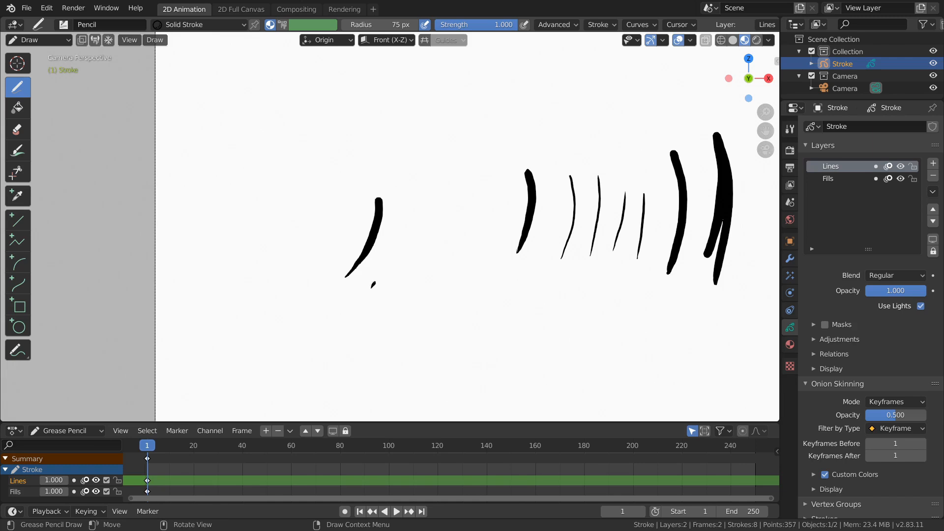
pyautogui.moveTo(410, 214); pyautogui.dragTo(373, 283)
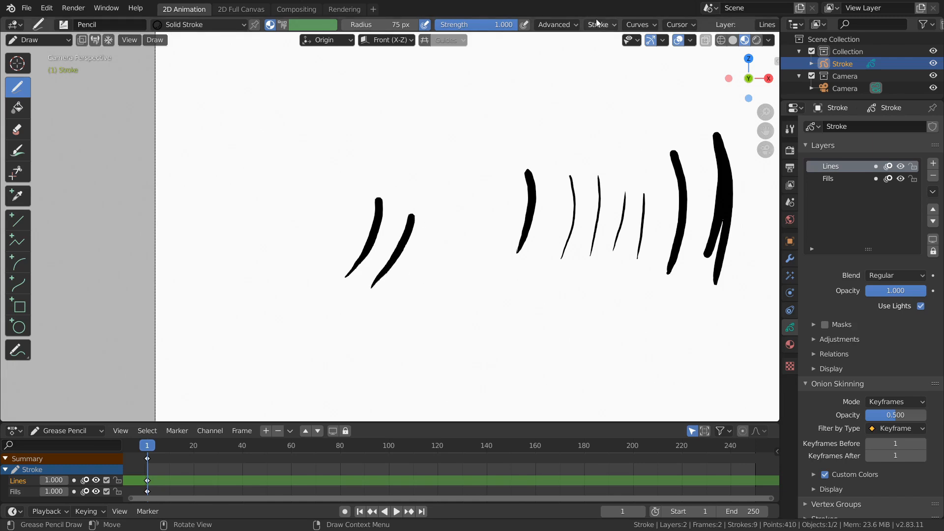
pyautogui.click(599, 25)
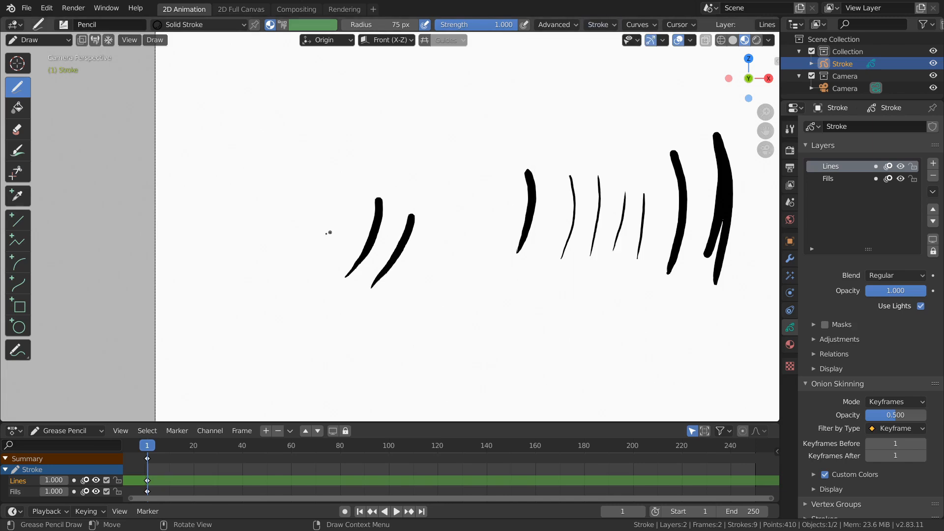
pyautogui.moveTo(322, 177); pyautogui.dragTo(306, 277)
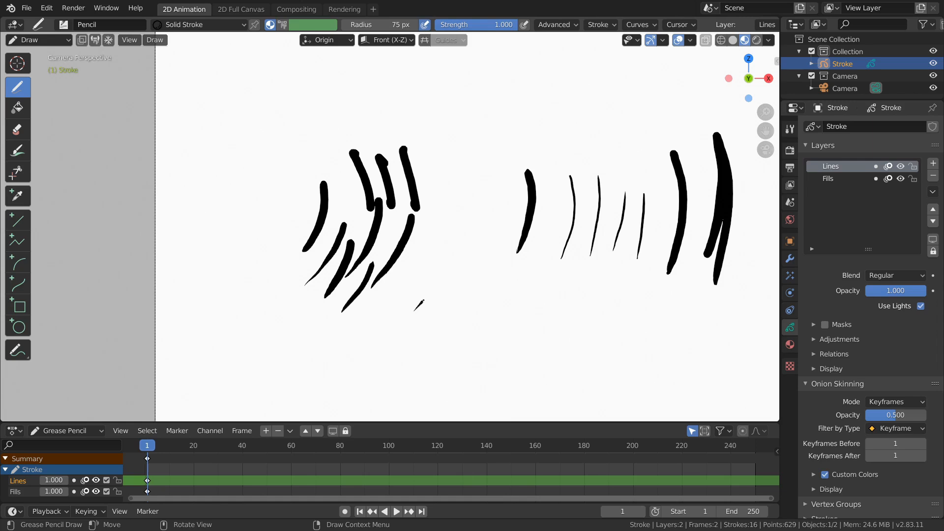
pyautogui.moveTo(421, 252); pyautogui.dragTo(433, 306)
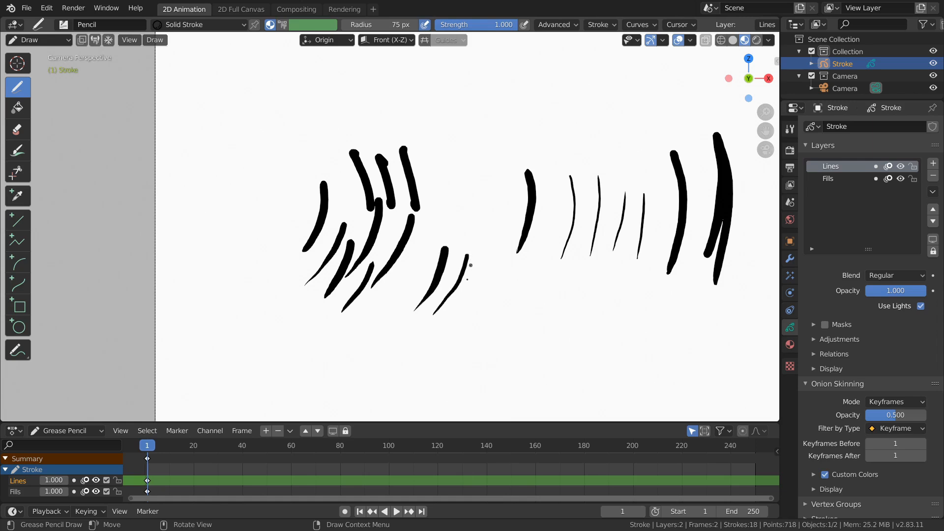
pyautogui.moveTo(457, 259); pyautogui.dragTo(475, 316)
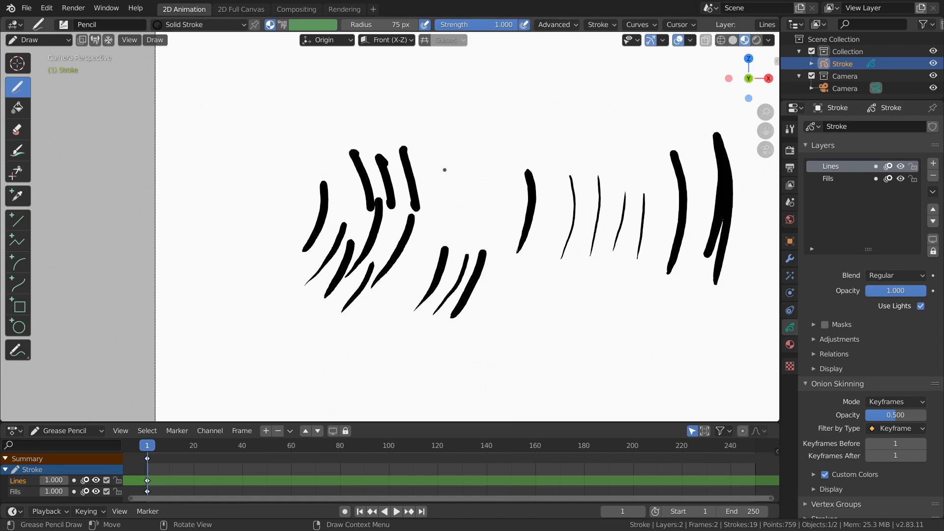
# Draw tapered strokes at top centre, bottom and far left, toggling Guides on and off
pyautogui.moveTo(444, 170); pyautogui.dragTo(462, 143)
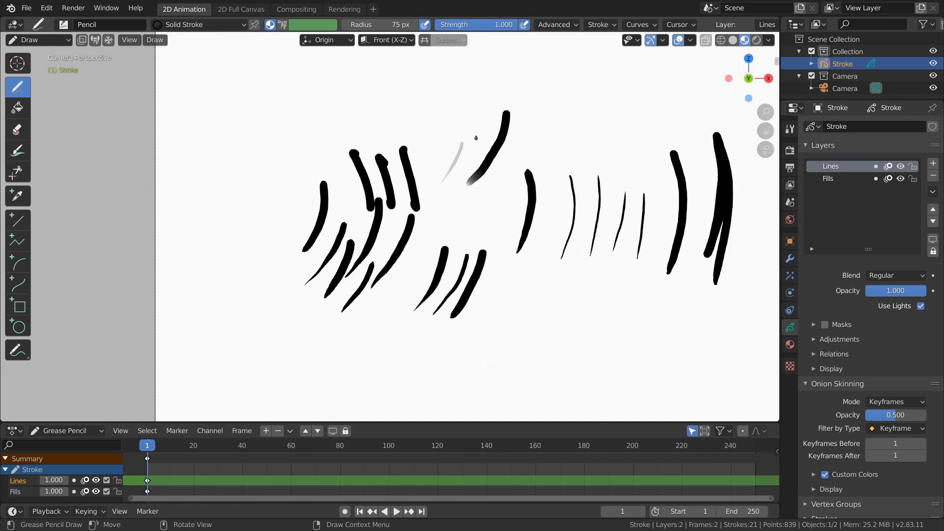
pyautogui.moveTo(471, 118)
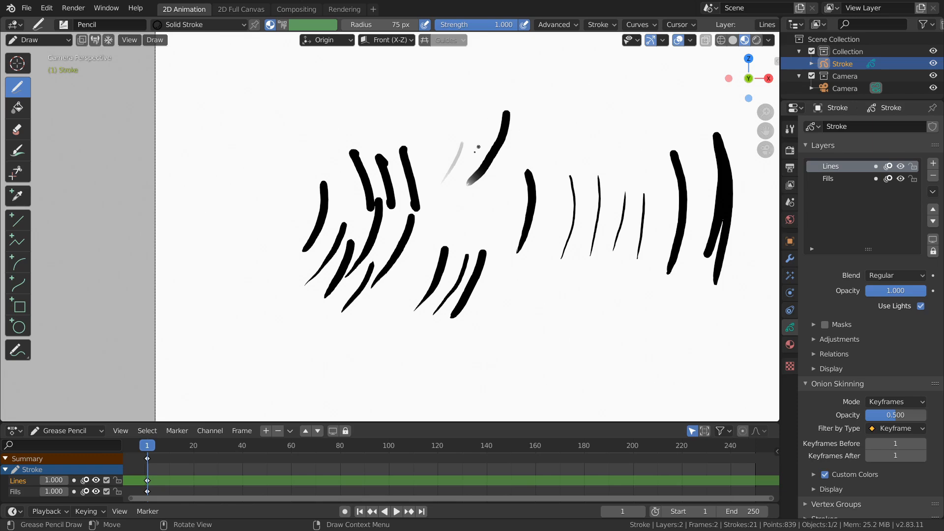
pyautogui.moveTo(489, 331)
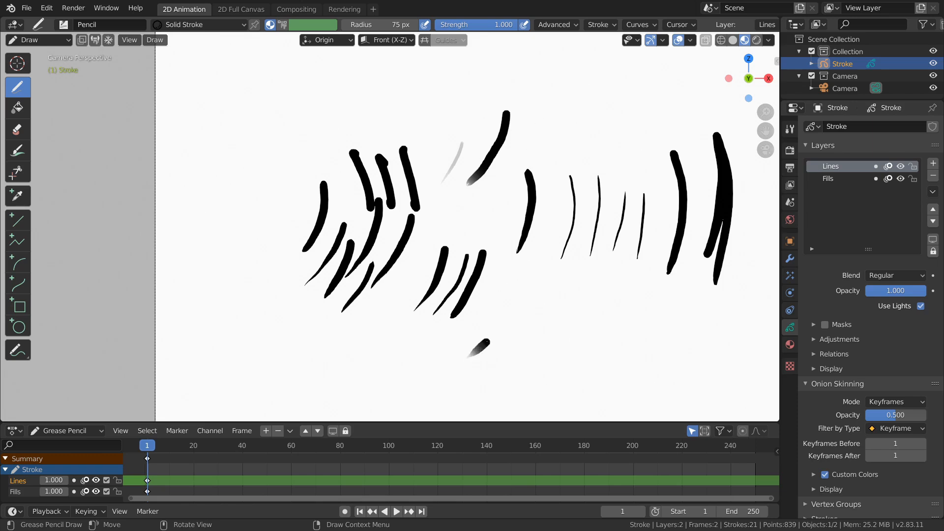
pyautogui.moveTo(475, 346); pyautogui.dragTo(538, 355)
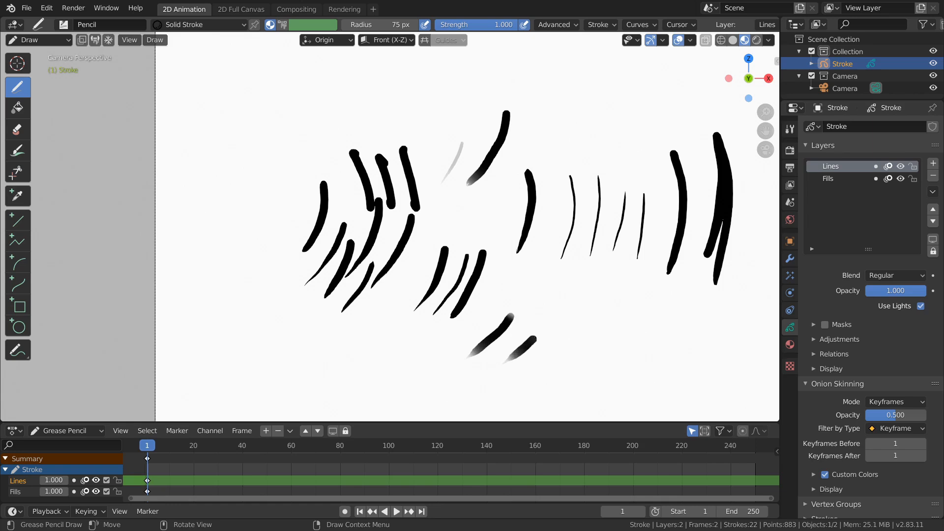
pyautogui.moveTo(515, 337); pyautogui.dragTo(569, 364)
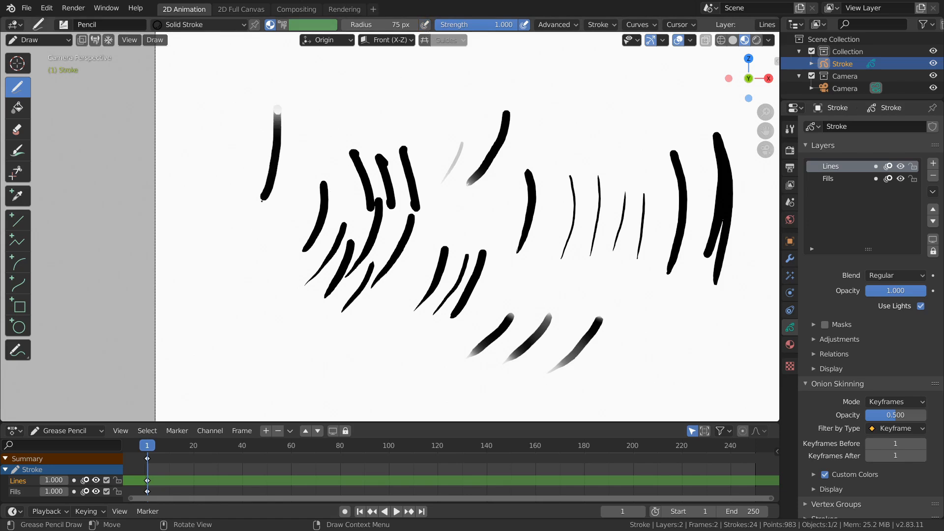
pyautogui.moveTo(279, 223); pyautogui.dragTo(277, 287)
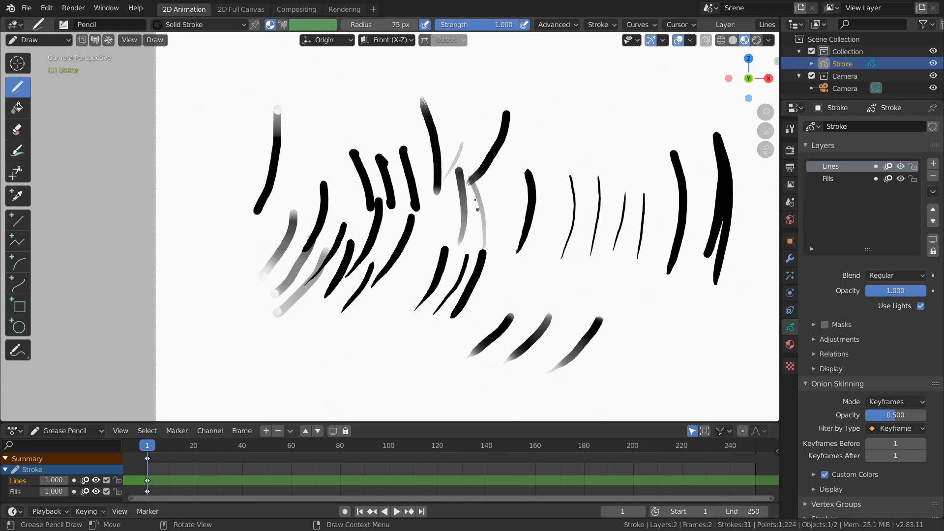
pyautogui.click(425, 40)
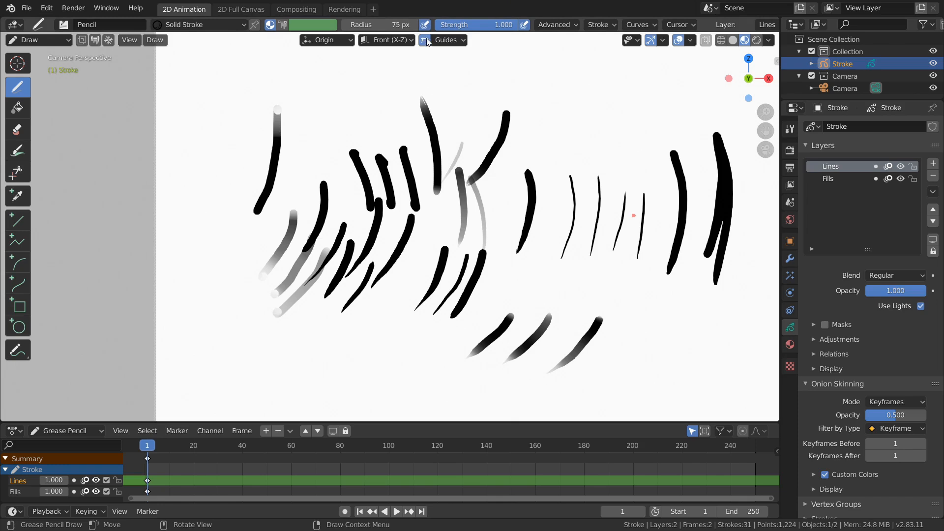
pyautogui.click(425, 39)
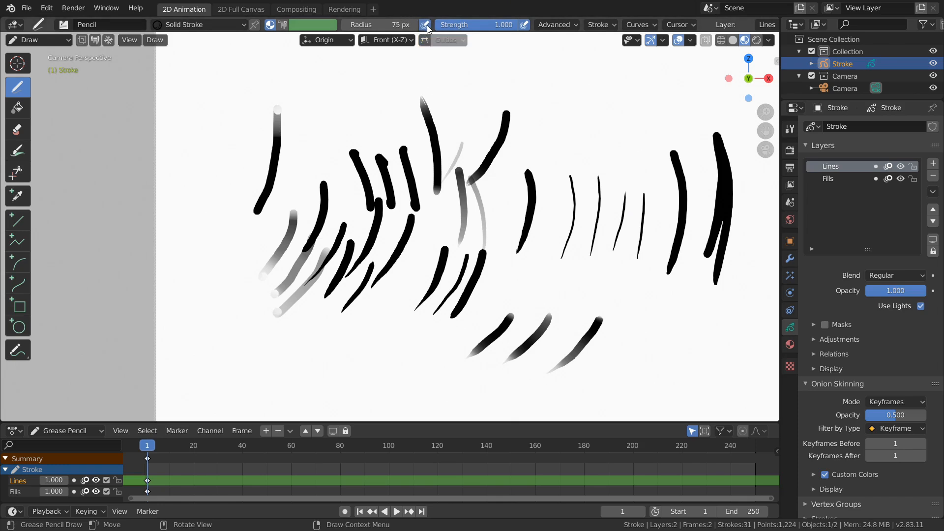
pyautogui.moveTo(426, 25)
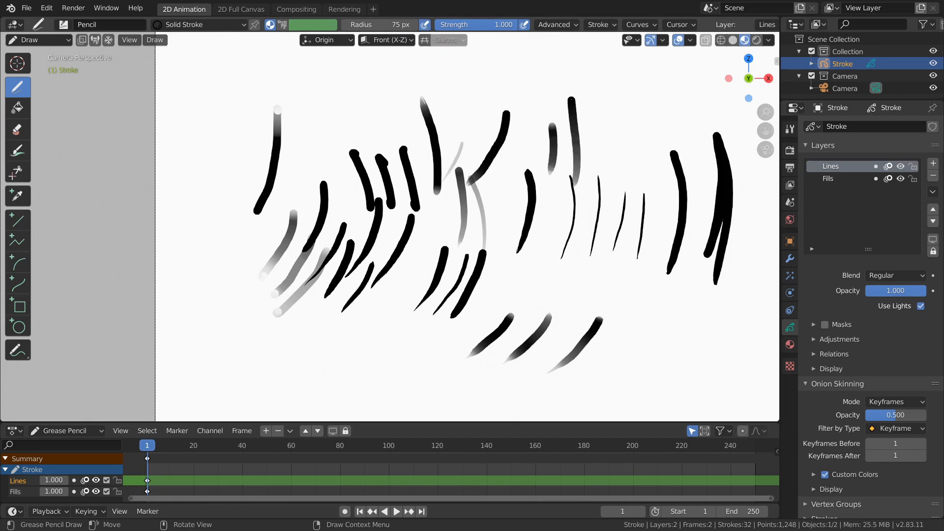
# Draw fading strokes at the top right, short marks lower left, and long strokes
pyautogui.moveTo(610, 126); pyautogui.dragTo(614, 187)
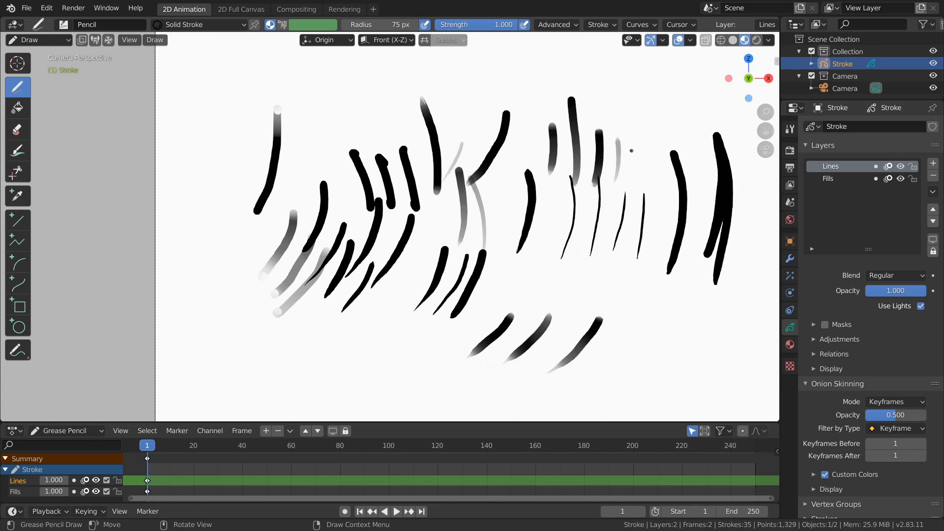
pyautogui.click(639, 25)
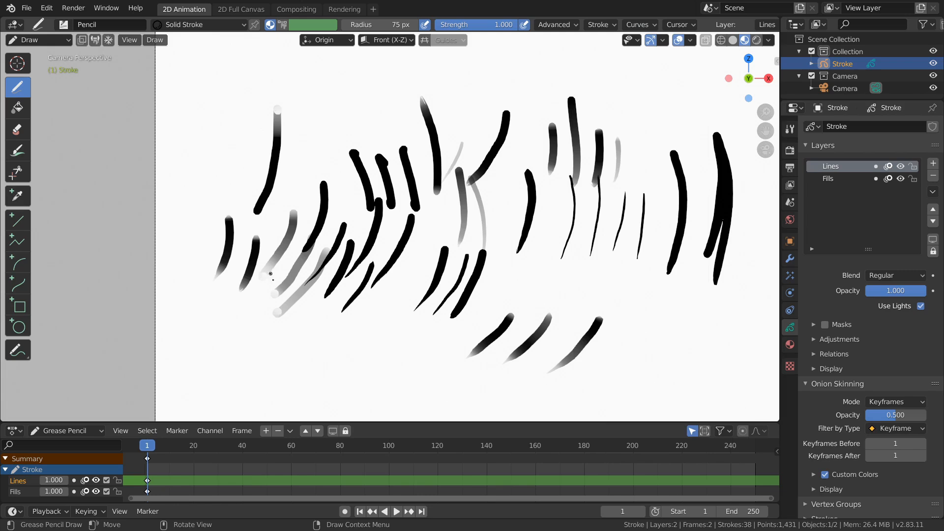
pyautogui.moveTo(276, 295); pyautogui.dragTo(263, 346)
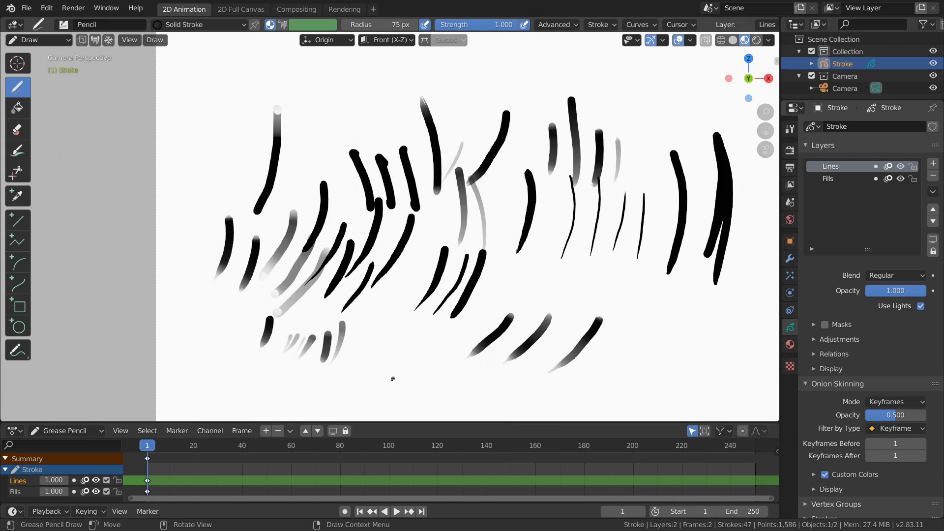
pyautogui.moveTo(415, 316); pyautogui.dragTo(390, 379)
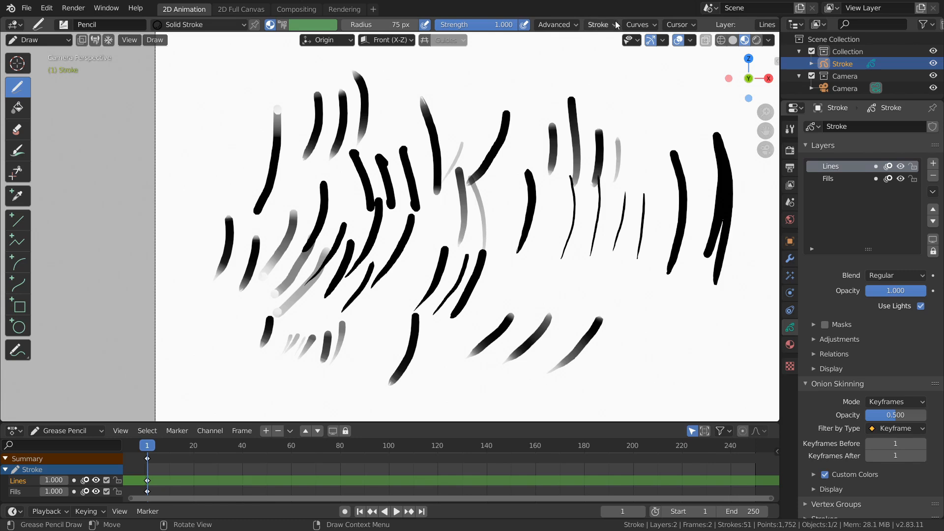
# Open the pressure Curves popover and reset the Strength curve to linear
pyautogui.click(637, 25)
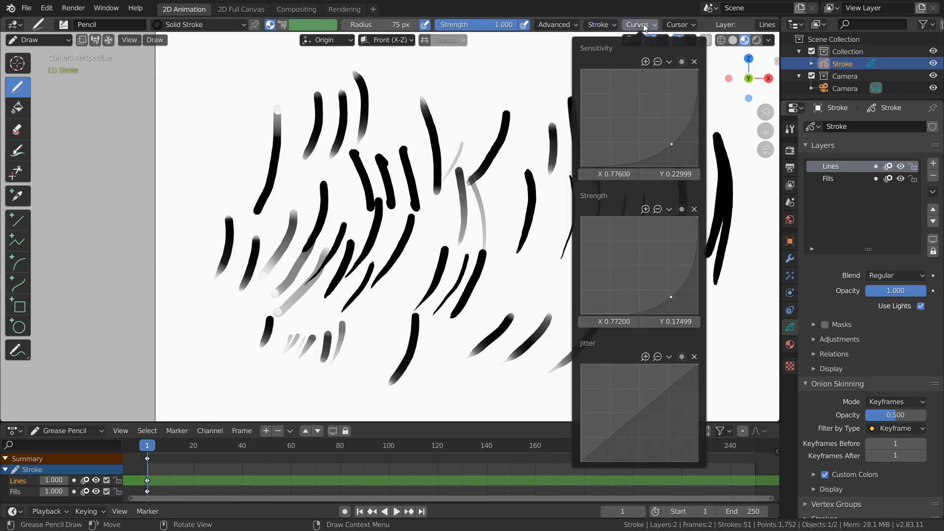
pyautogui.moveTo(659, 65)
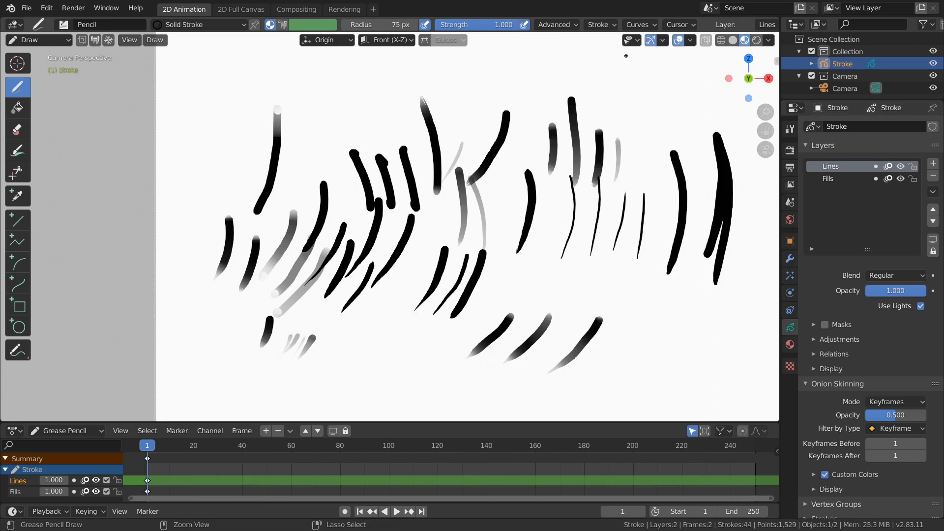
pyautogui.click(636, 25)
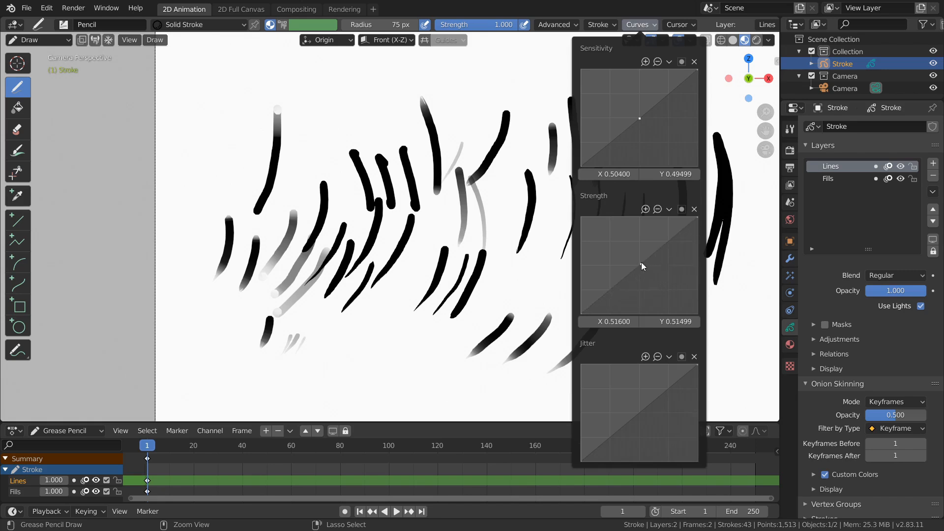
pyautogui.click(668, 209)
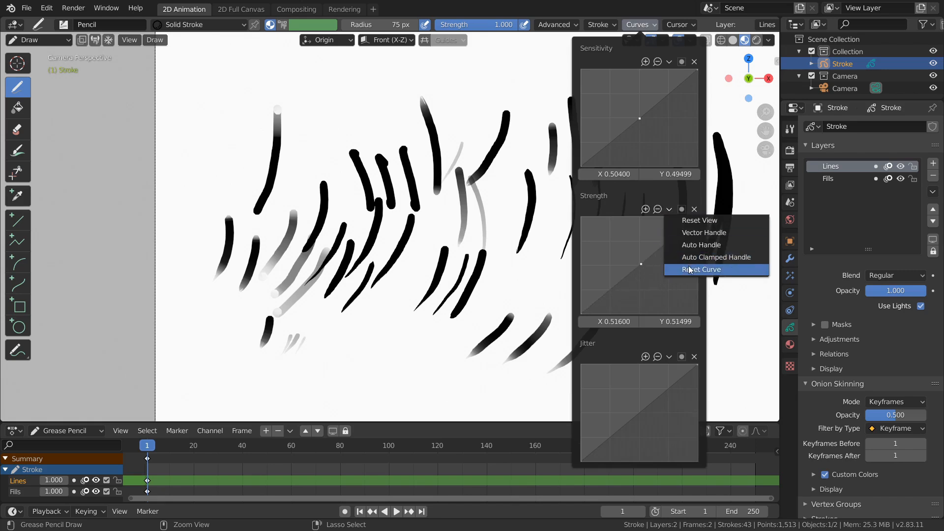
pyautogui.click(700, 269)
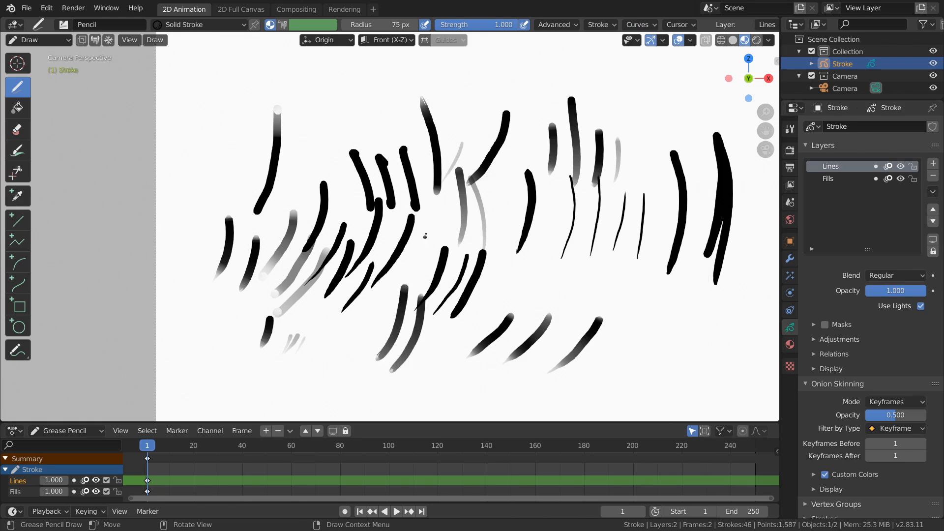
# Draw three circles: one below the first, one lower left, one near the top
pyautogui.scroll(-3)
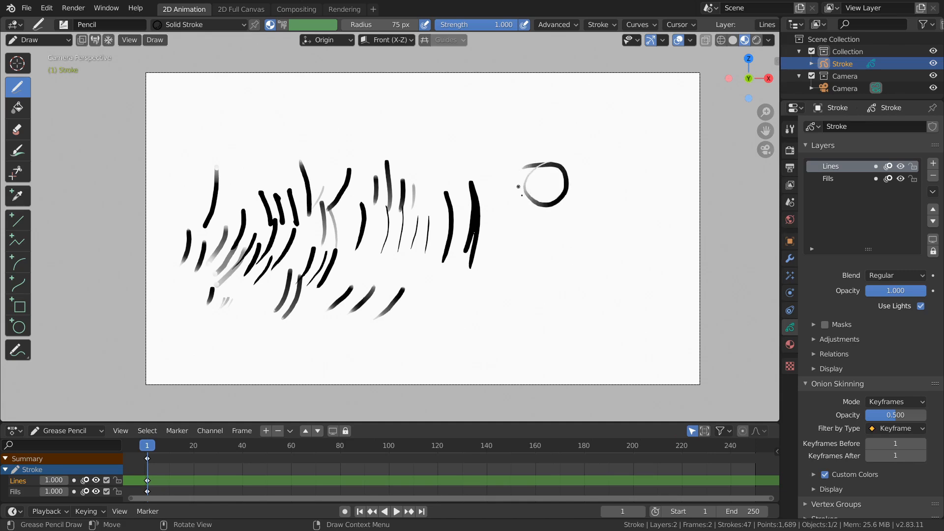
pyautogui.moveTo(554, 235); pyautogui.dragTo(596, 259)
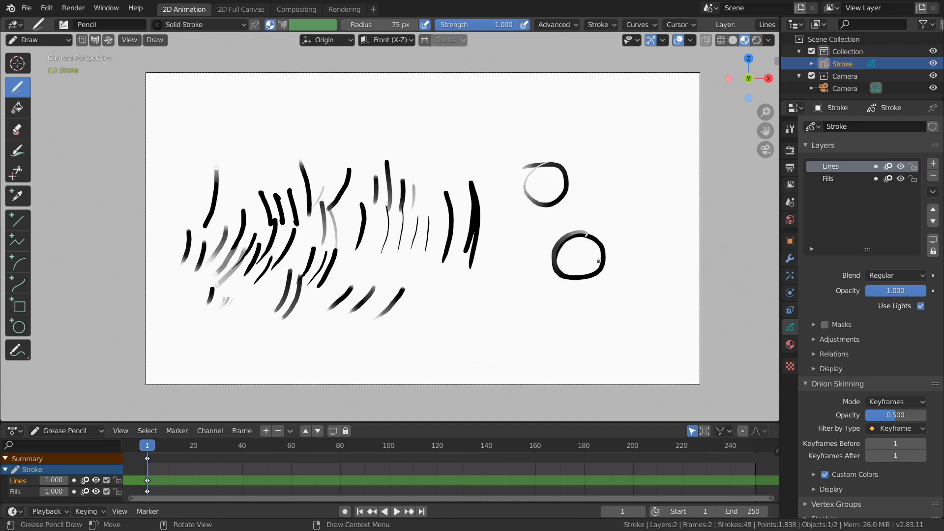
pyautogui.moveTo(499, 295); pyautogui.dragTo(541, 289)
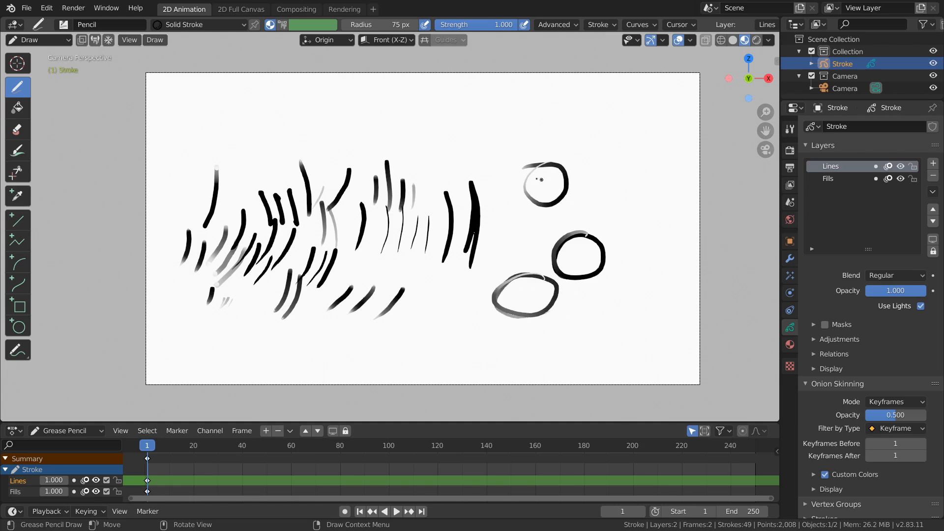
pyautogui.moveTo(542, 181); pyautogui.dragTo(476, 126)
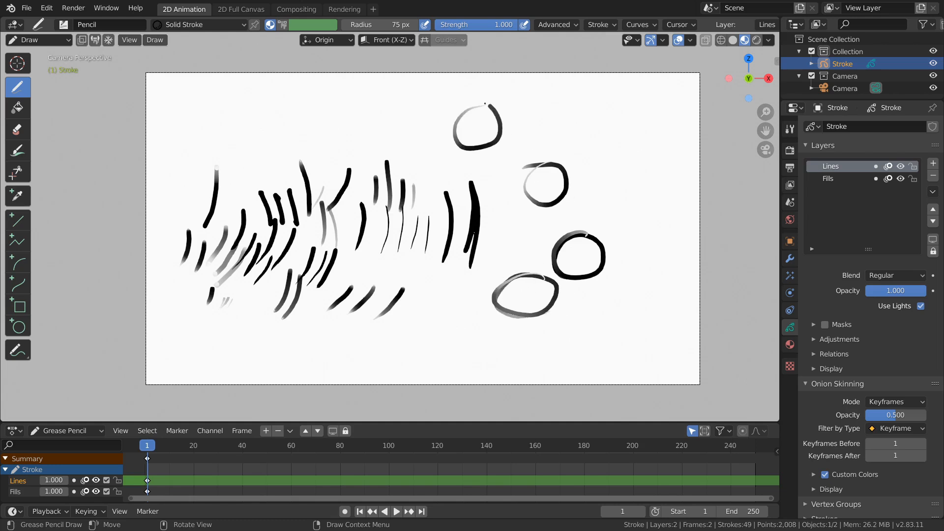
# Doodle an outline, eyes, nose and mouth in the top circle, plus light circles beside it
pyautogui.moveTo(457, 105); pyautogui.dragTo(506, 145)
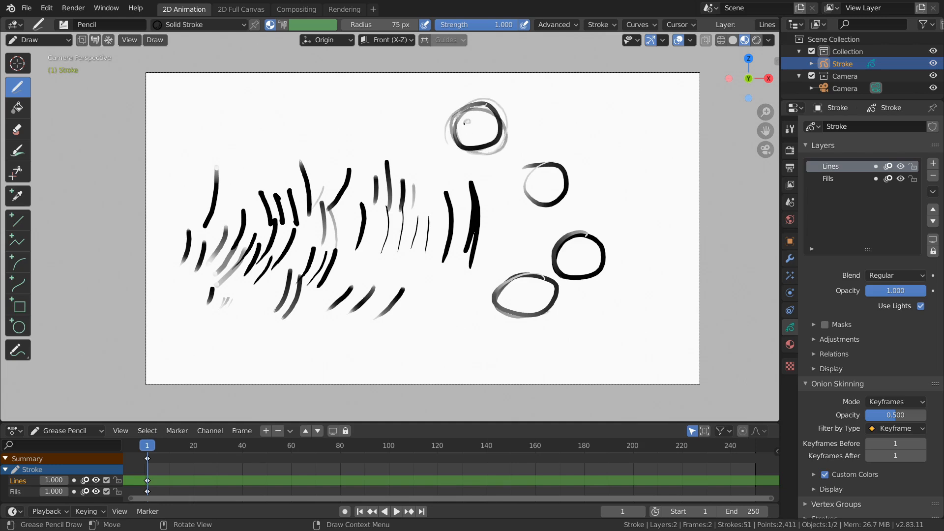
pyautogui.moveTo(467, 123); pyautogui.dragTo(485, 123)
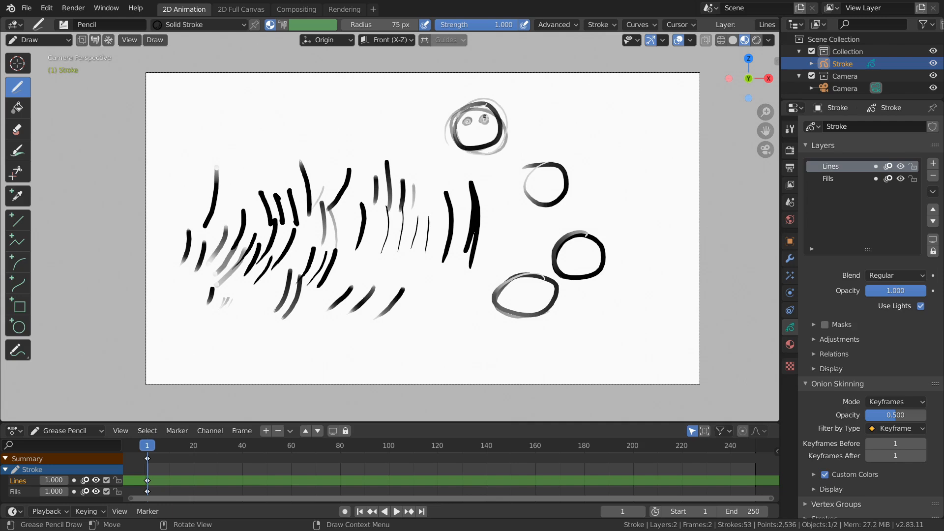
pyautogui.moveTo(473, 132); pyautogui.dragTo(482, 136)
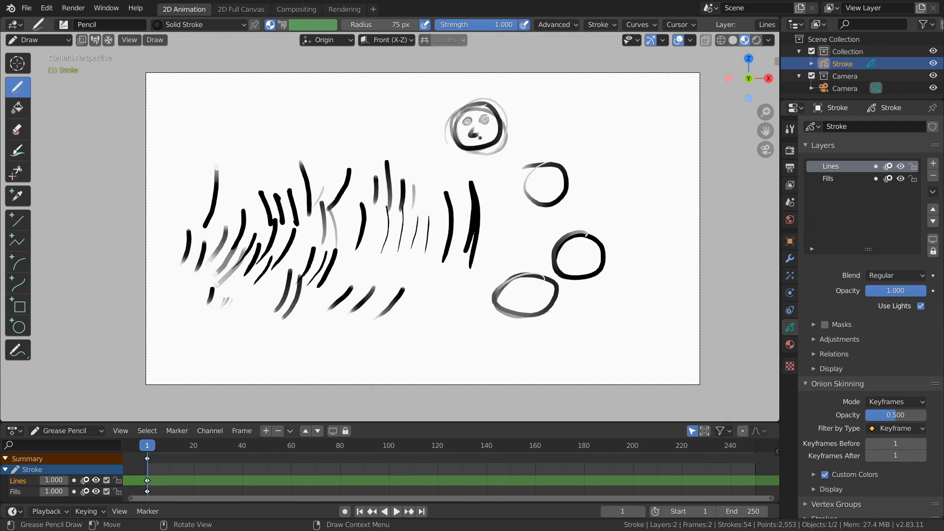
pyautogui.moveTo(468, 137); pyautogui.dragTo(506, 132)
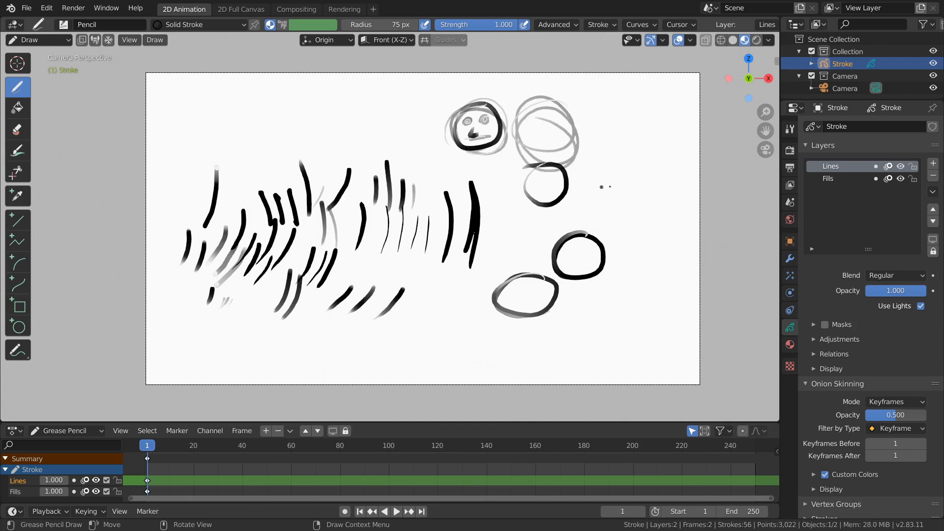
pyautogui.moveTo(434, 136); pyautogui.dragTo(376, 130)
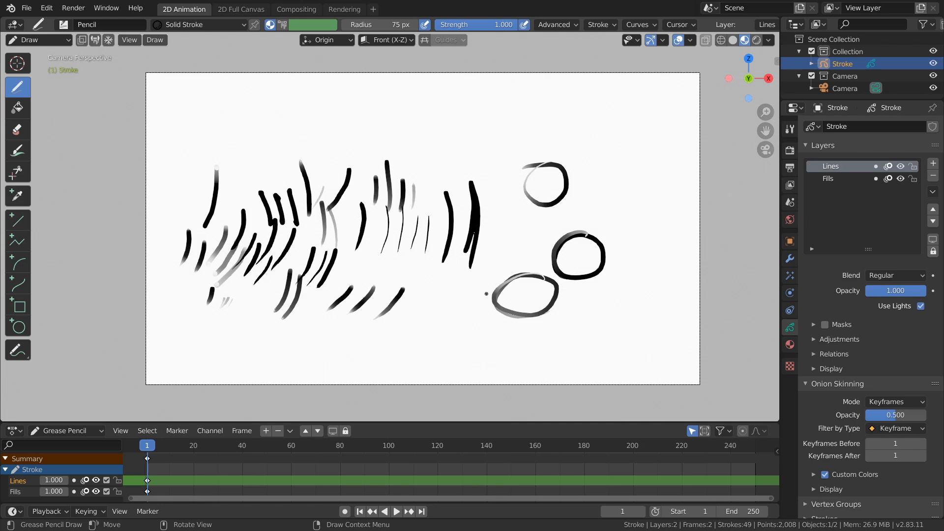
pyautogui.moveTo(500, 238)
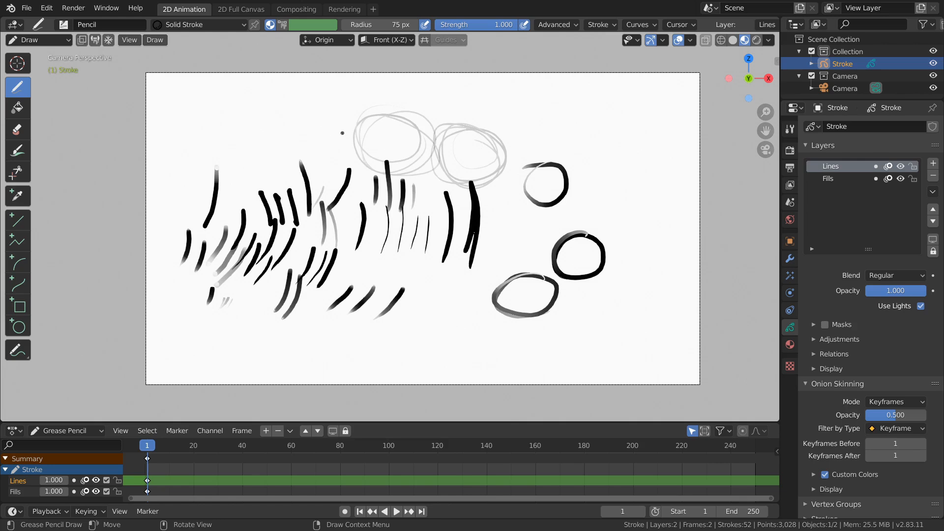
pyautogui.moveTo(354, 97)
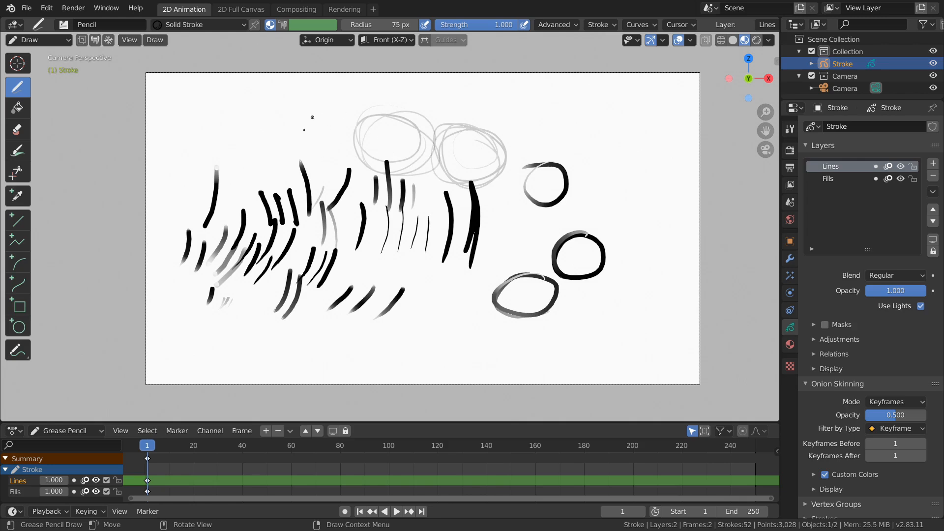
pyautogui.moveTo(326, 131)
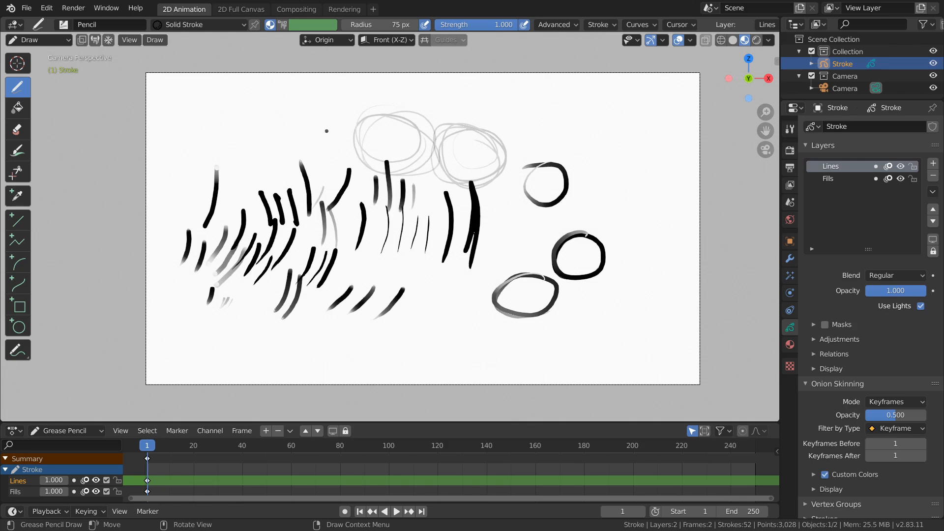
pyautogui.moveTo(321, 170)
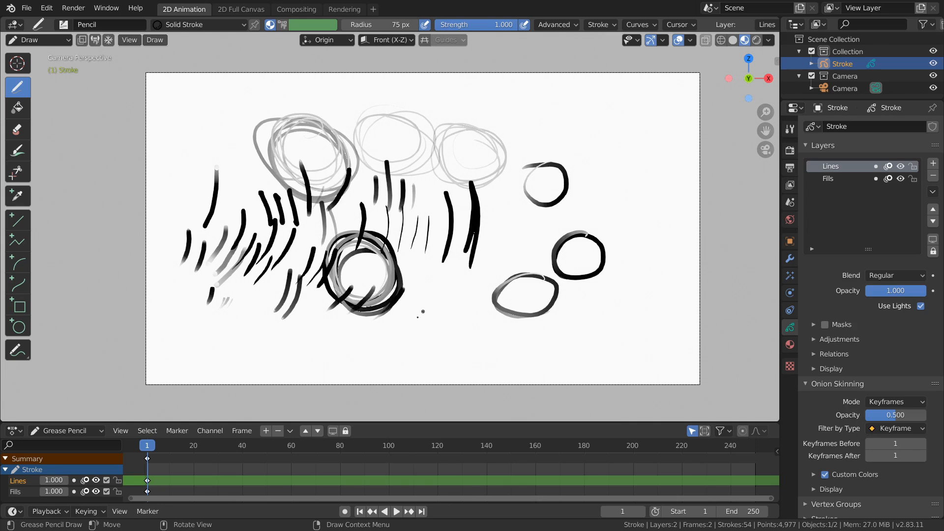
# Handwrite 'Thank You For' across the lower canvas below the drawing
pyautogui.moveTo(260, 331); pyautogui.dragTo(276, 358)
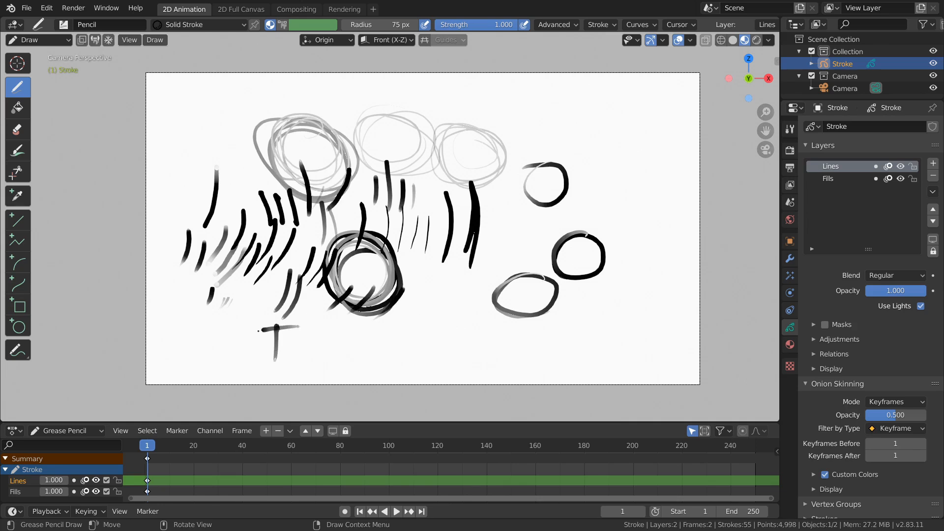
pyautogui.moveTo(259, 337); pyautogui.dragTo(367, 355)
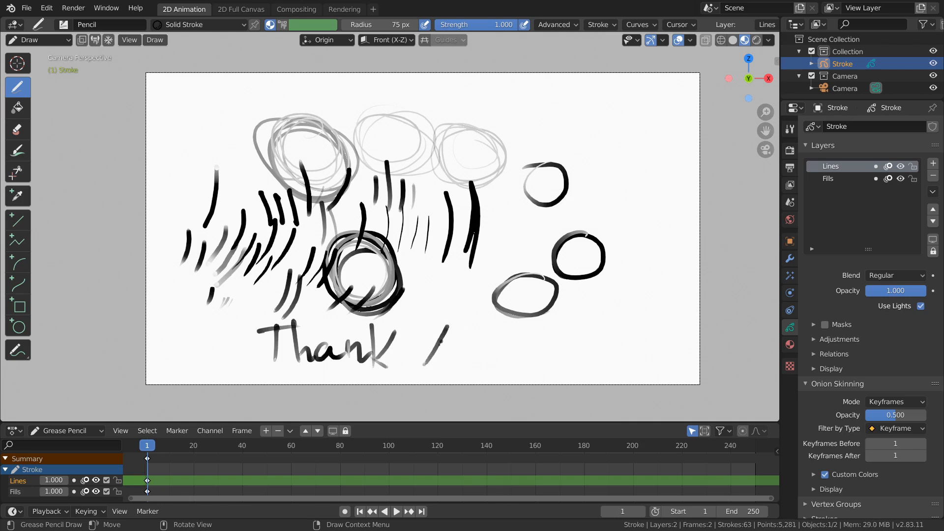
pyautogui.moveTo(440, 328); pyautogui.dragTo(488, 358)
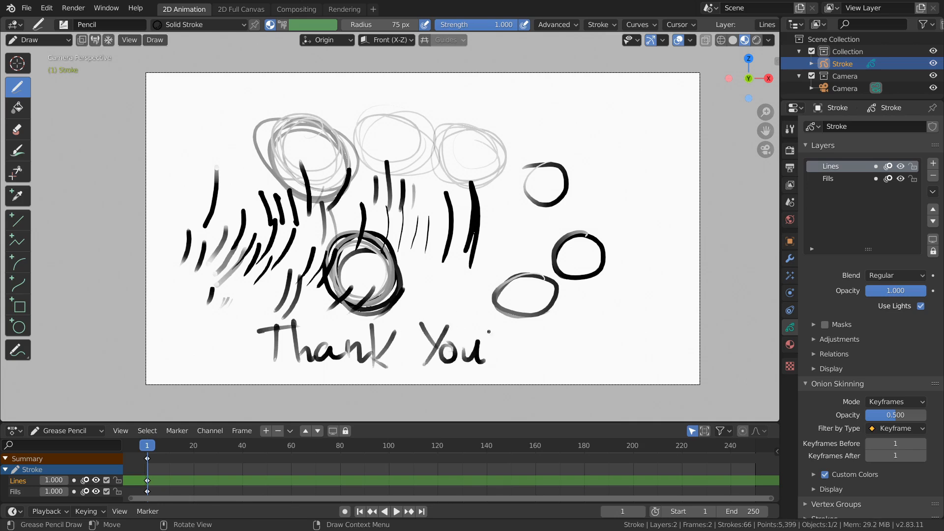
pyautogui.moveTo(530, 316); pyautogui.dragTo(539, 361)
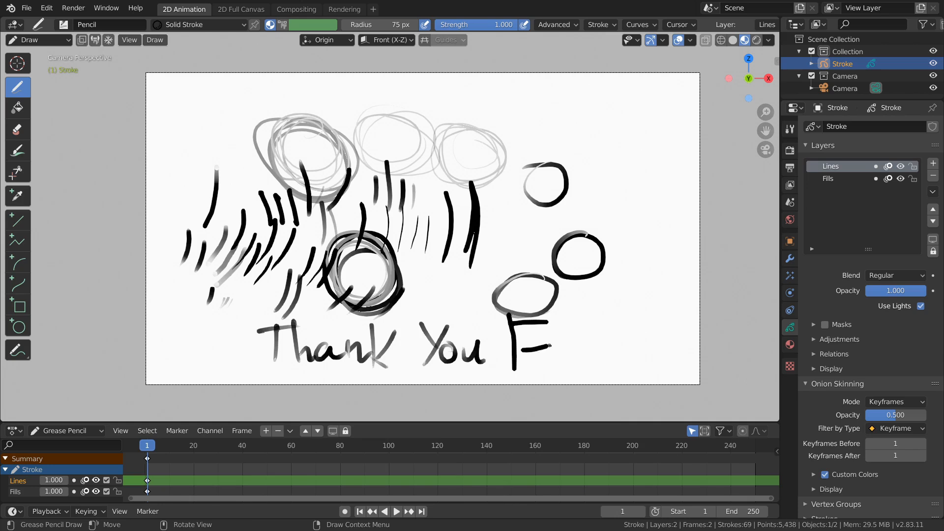
pyautogui.moveTo(544, 337); pyautogui.dragTo(602, 349)
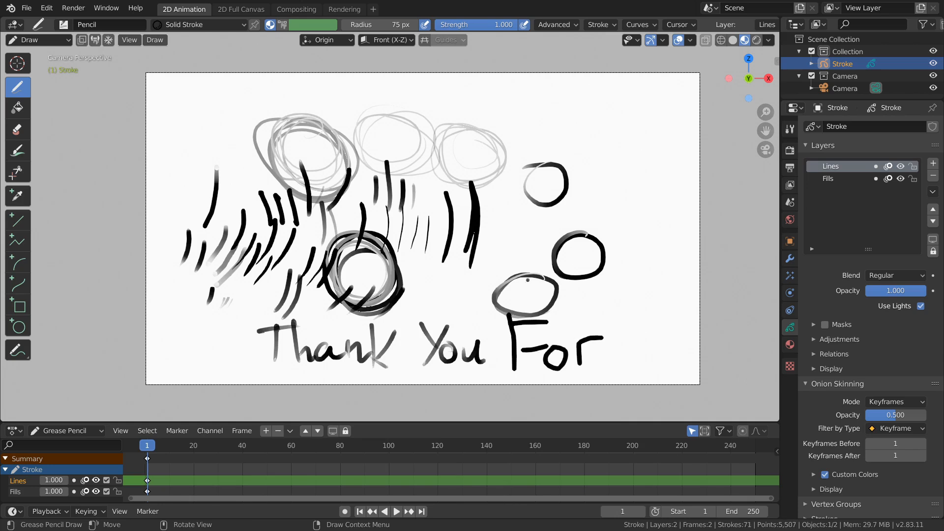
# Write 'watching' after For and sweep a long wavy line through the text
pyautogui.moveTo(620, 334); pyautogui.dragTo(625, 358)
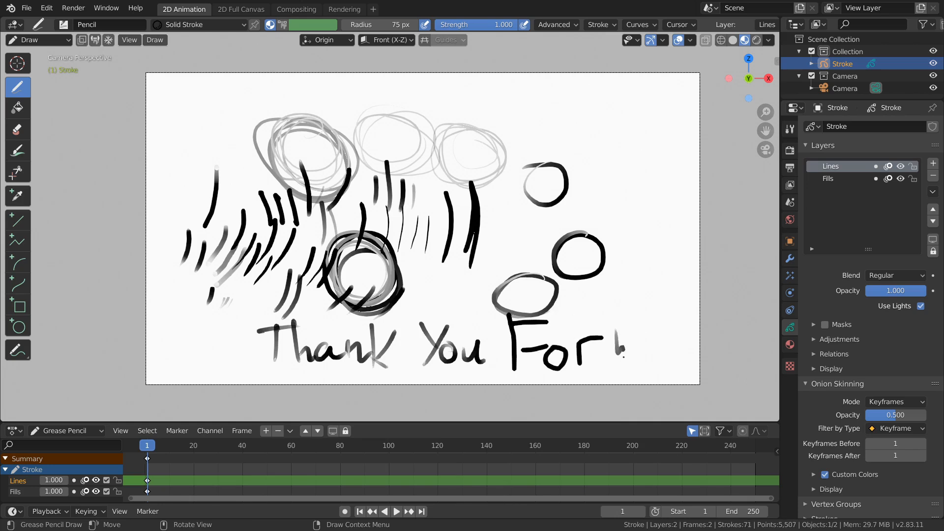
pyautogui.moveTo(614, 346); pyautogui.dragTo(686, 346)
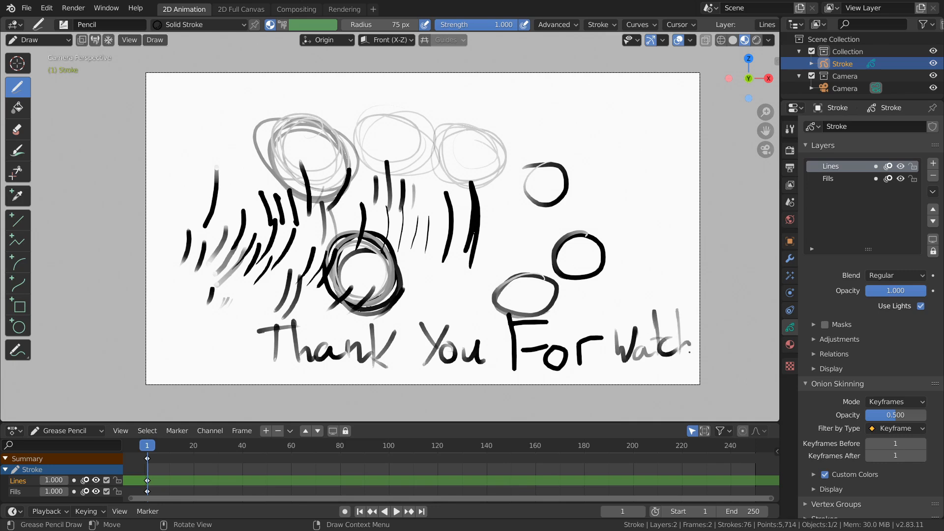
pyautogui.moveTo(692, 343); pyautogui.dragTo(729, 373)
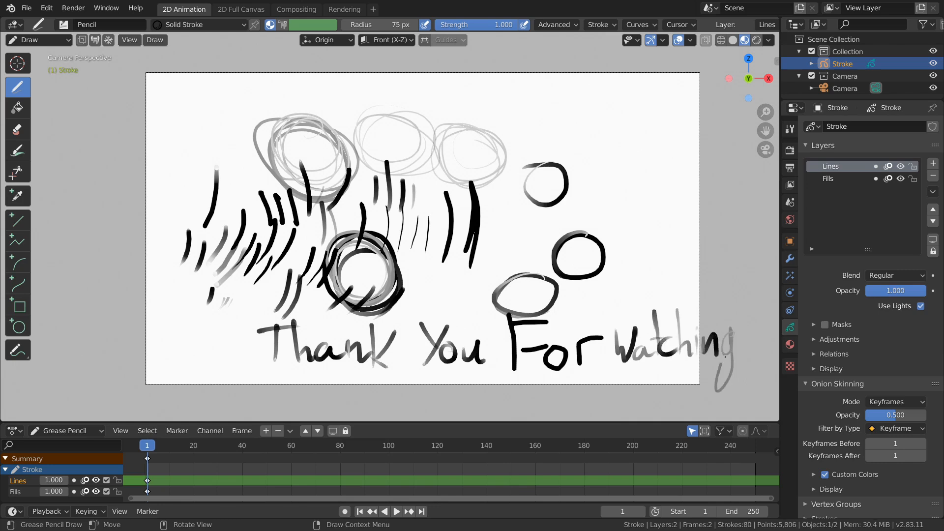
pyautogui.moveTo(313, 359); pyautogui.dragTo(722, 355)
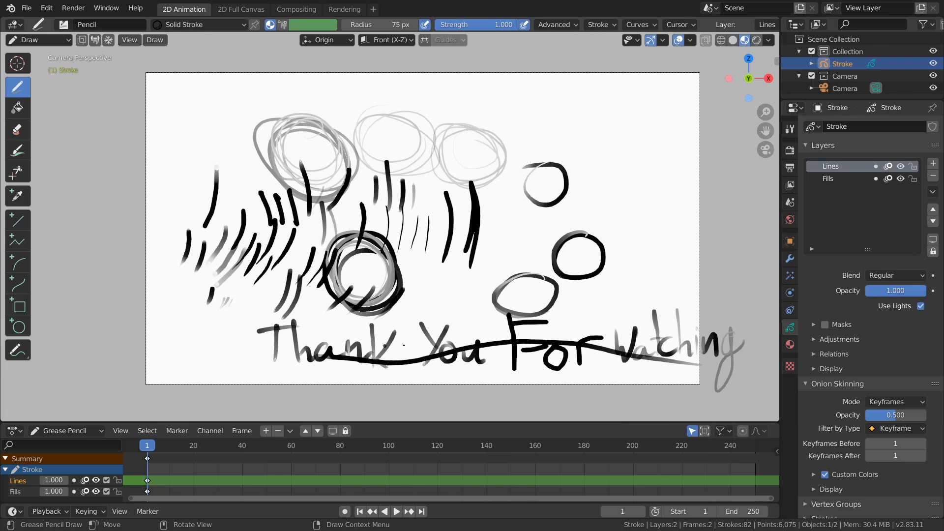